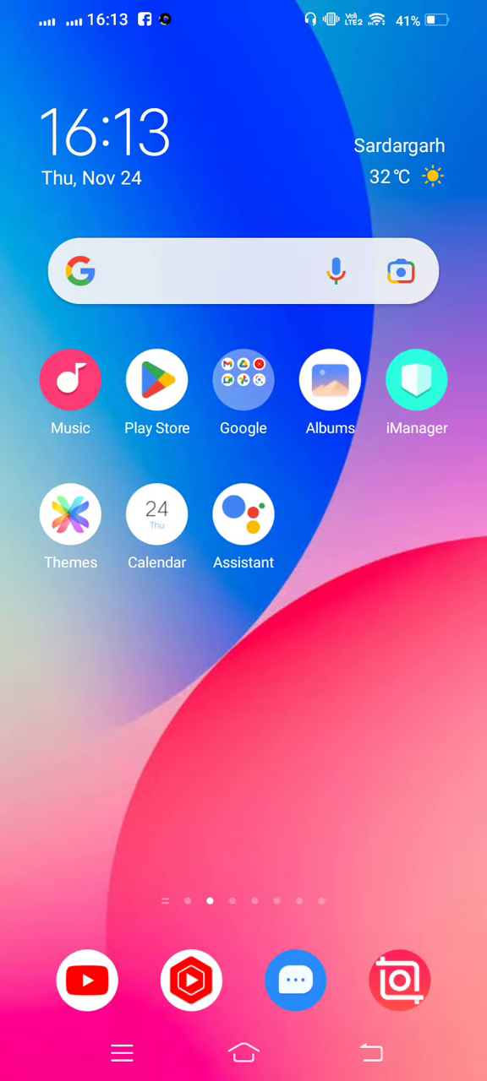
# Step: Search the Play Store for 'facebook' then 'messa' to find Messenger, then return home
pyautogui.hscroll(-3)
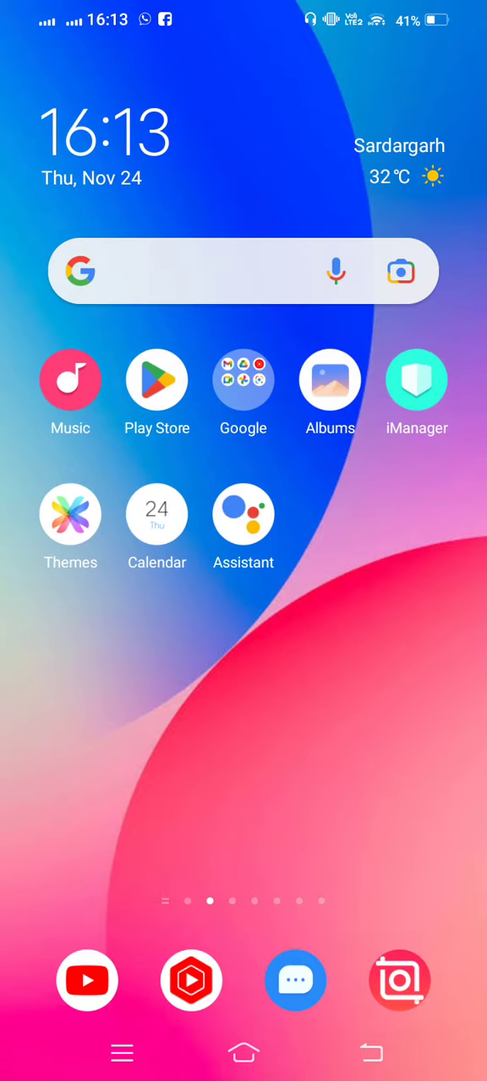
pyautogui.hscroll(-3)
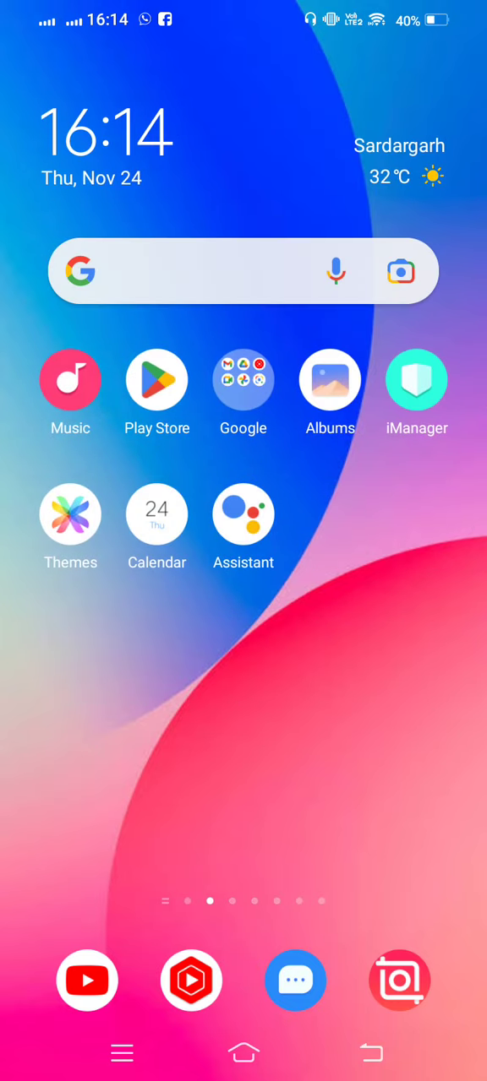
pyautogui.click(155, 378)
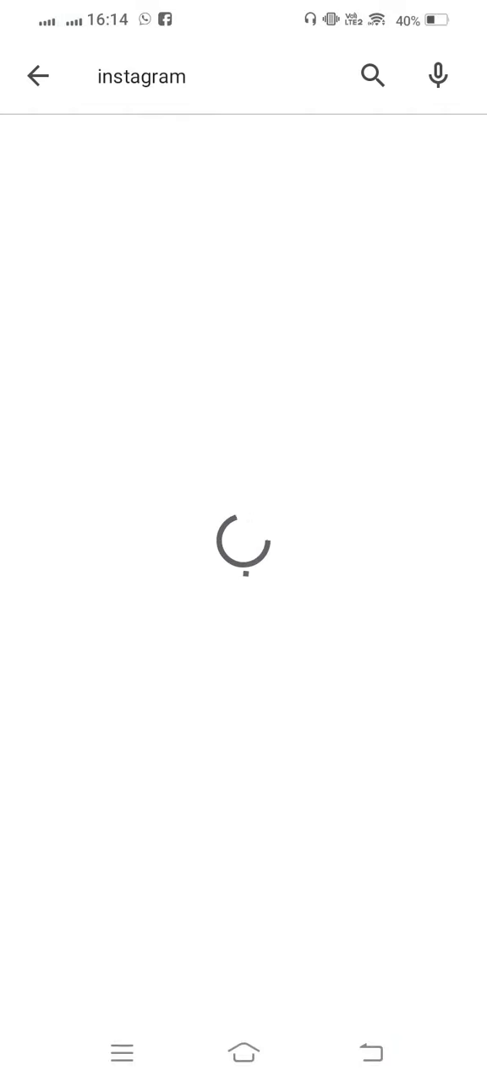
pyautogui.write('facebook')
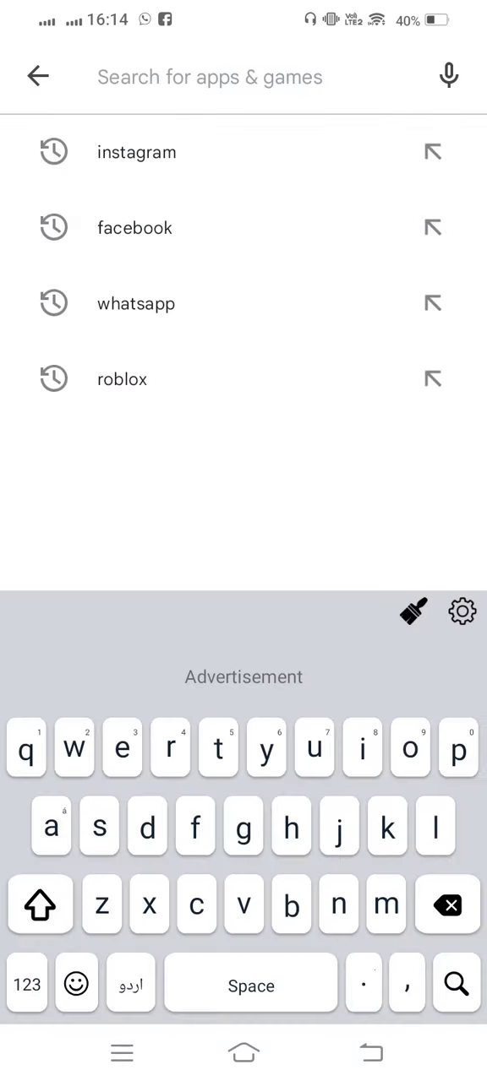
pyautogui.write('messa')
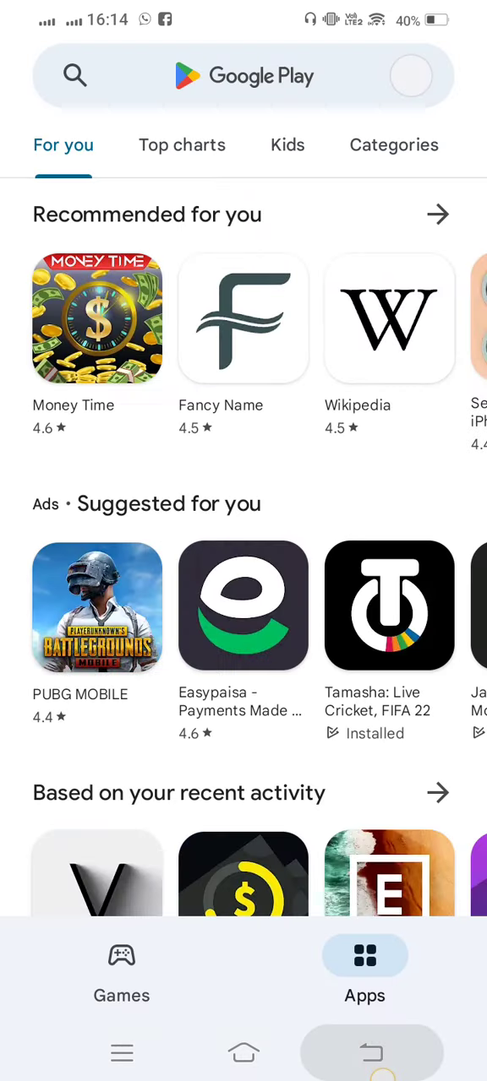
pyautogui.click(244, 1053)
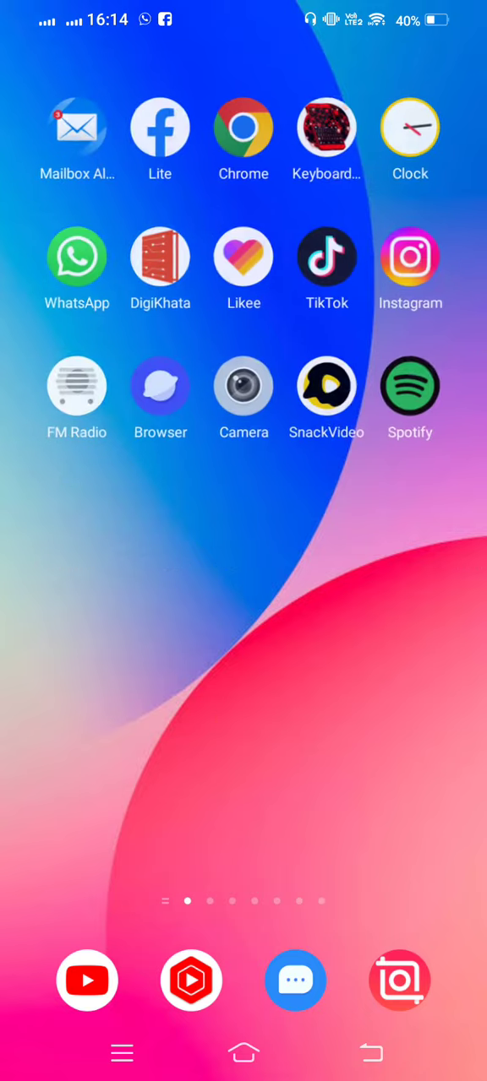
# Step: Go into Settings and reach the Apps & permissions section
pyautogui.hscroll(-3)
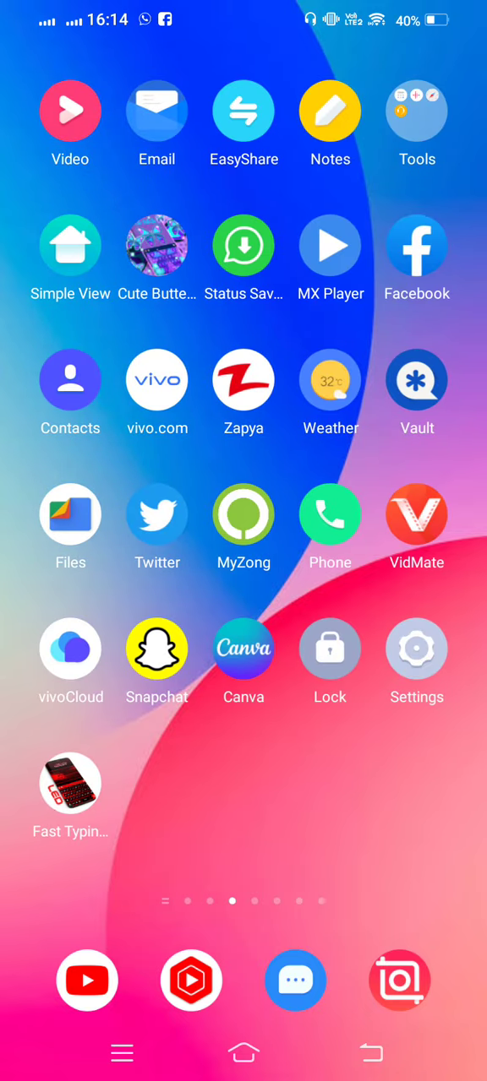
pyautogui.click(416, 649)
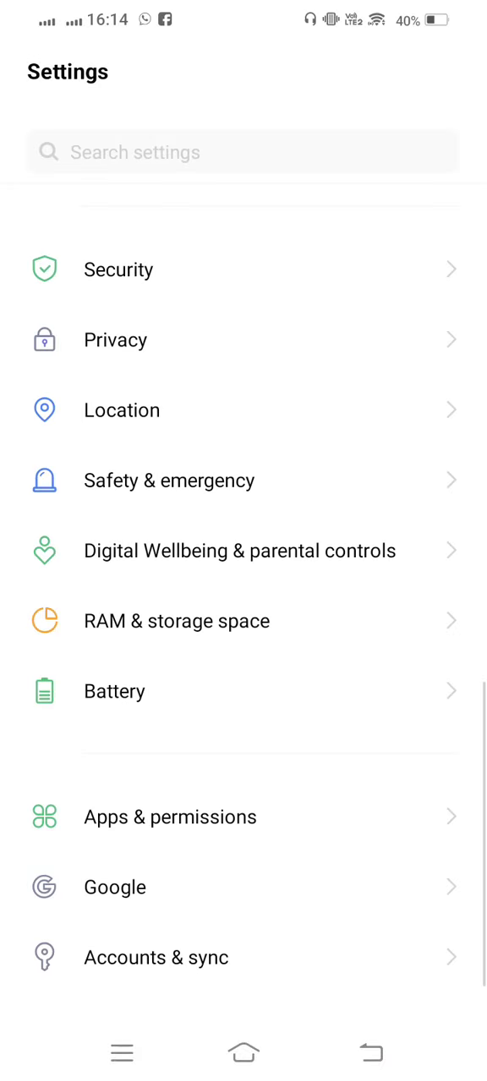
pyautogui.scroll(-3)
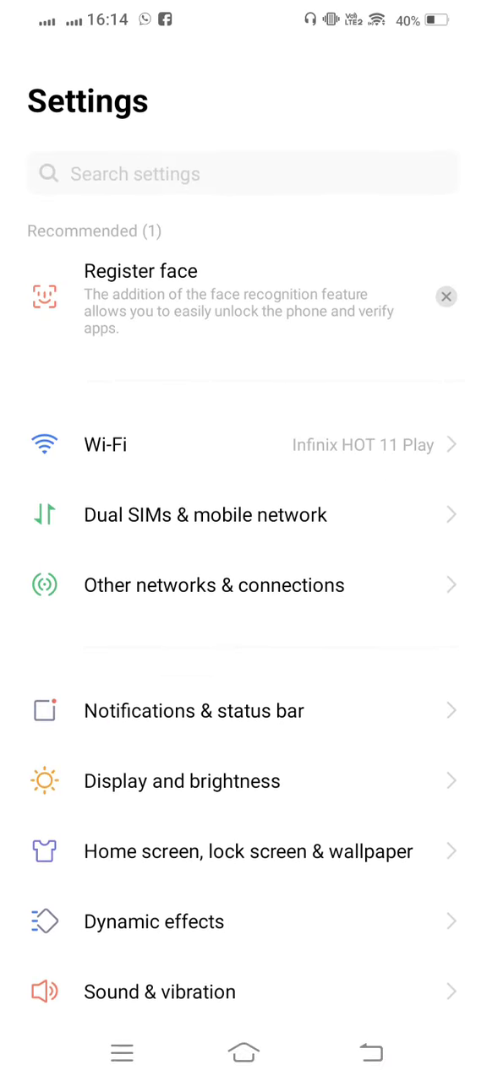
pyautogui.scroll(-3)
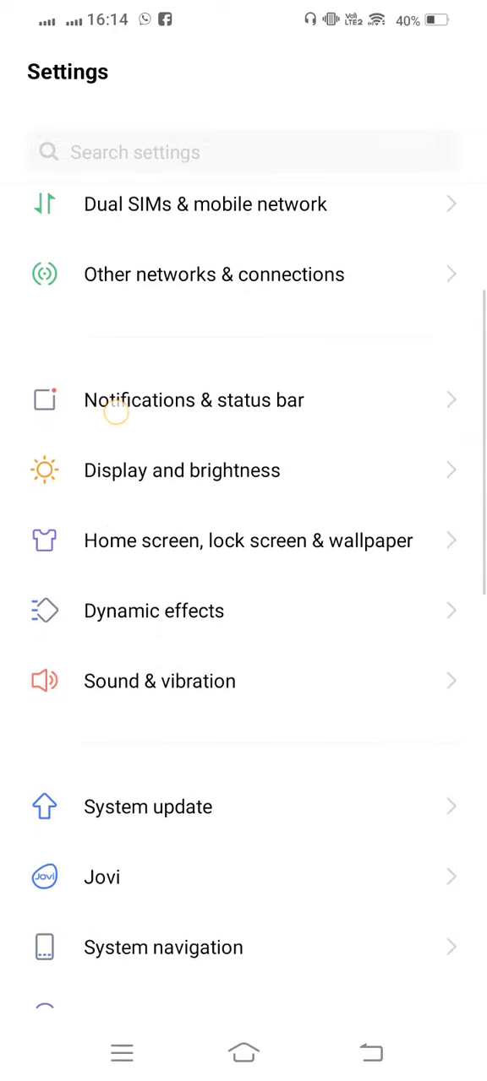
pyautogui.scroll(-3)
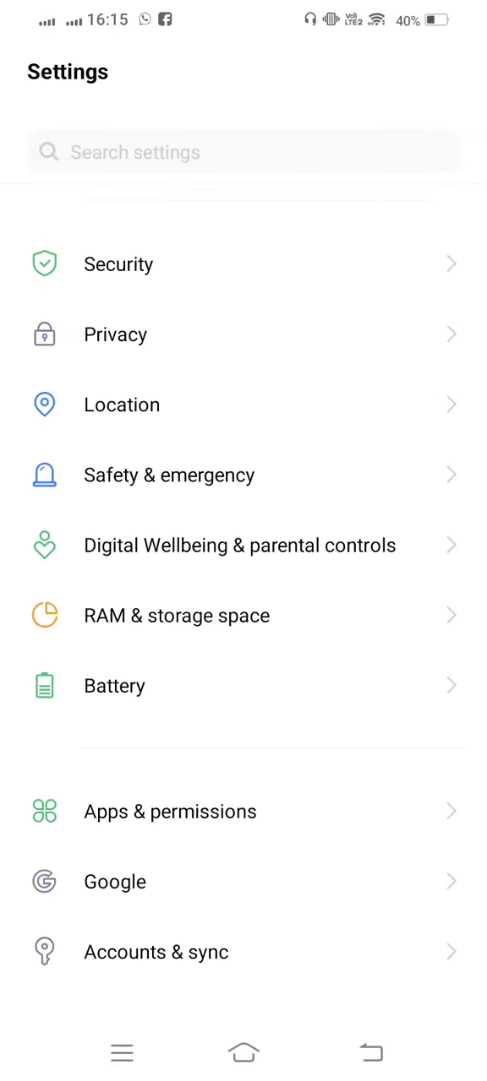
pyautogui.click(169, 811)
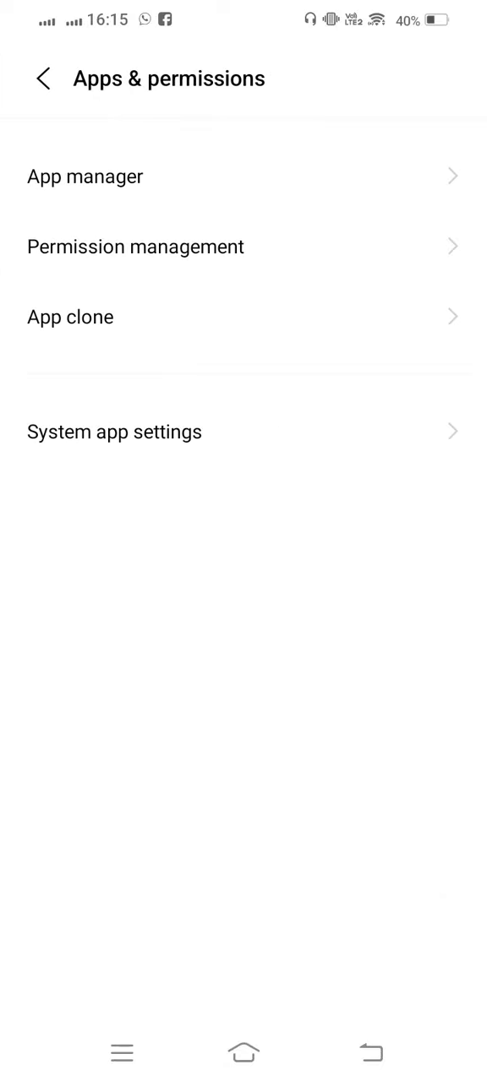
# Step: Locate Messenger in the App manager list and bring up its app info page
pyautogui.click(84, 175)
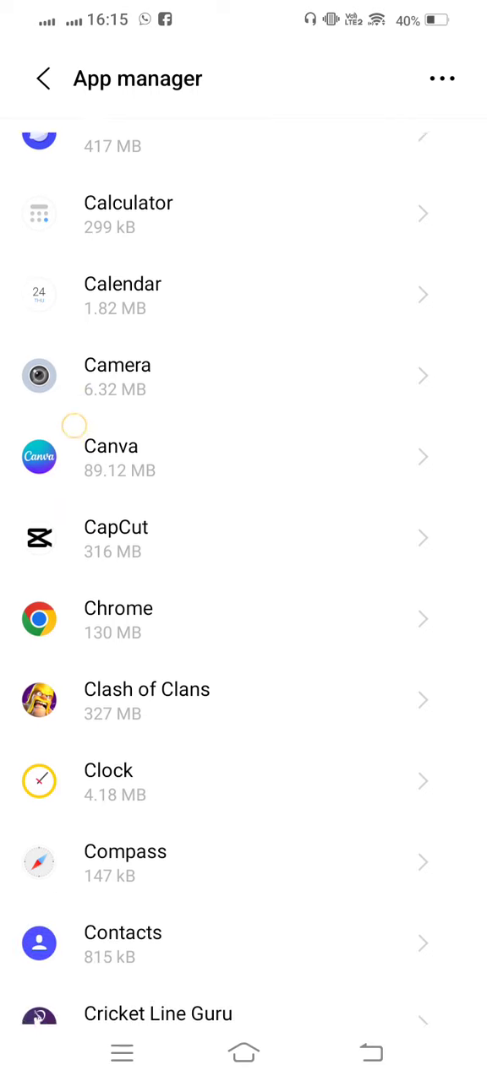
pyautogui.scroll(-3)
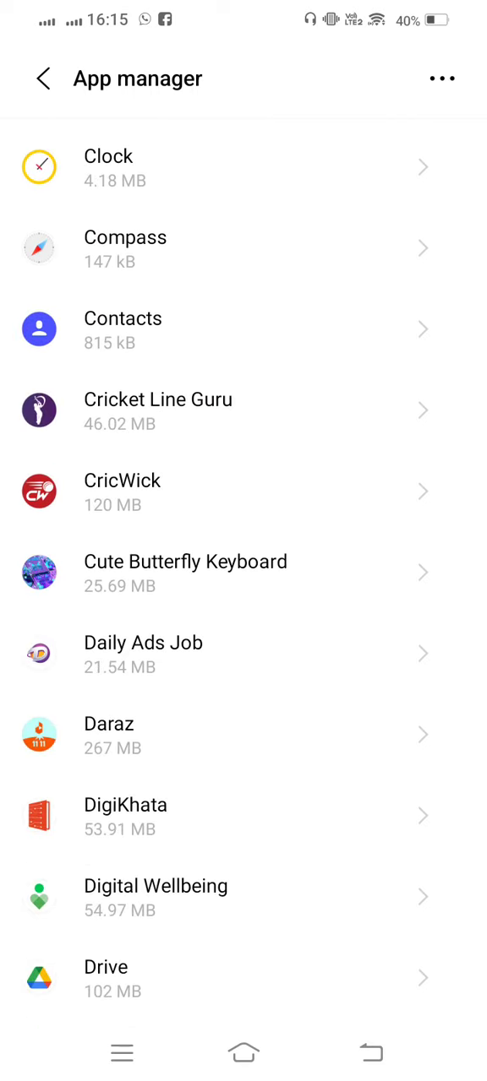
pyautogui.scroll(-3)
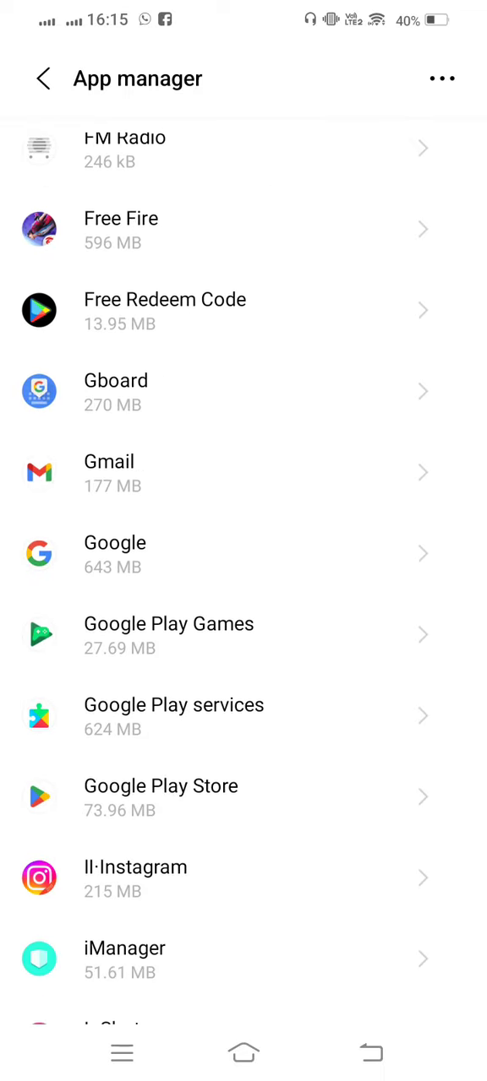
pyautogui.scroll(-3)
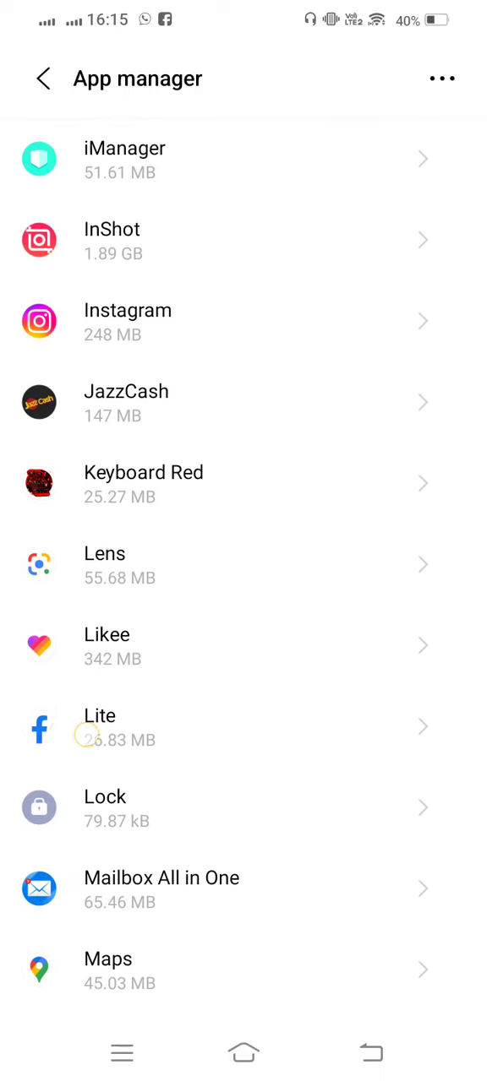
pyautogui.scroll(-3)
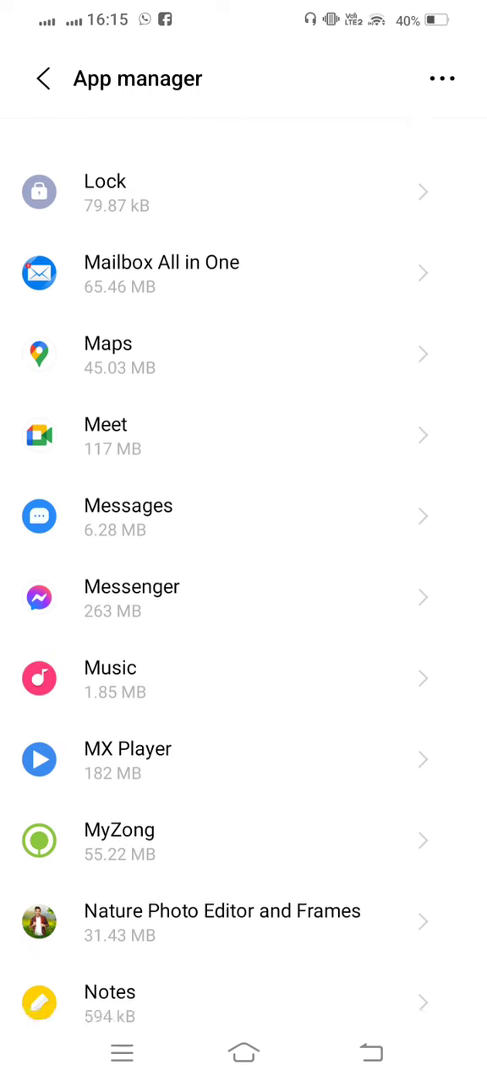
pyautogui.click(132, 598)
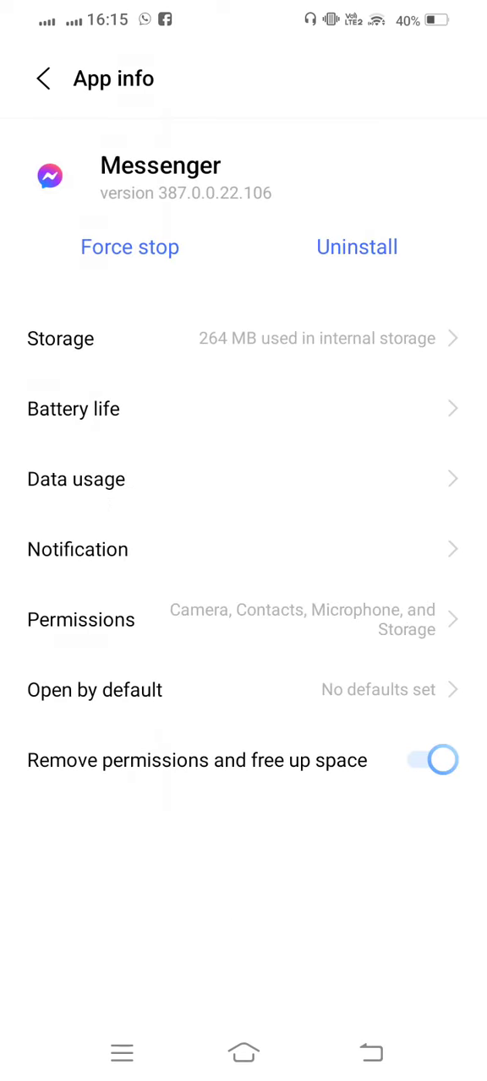
# Step: Clear Messenger's cached data from its Storage page
pyautogui.click(61, 338)
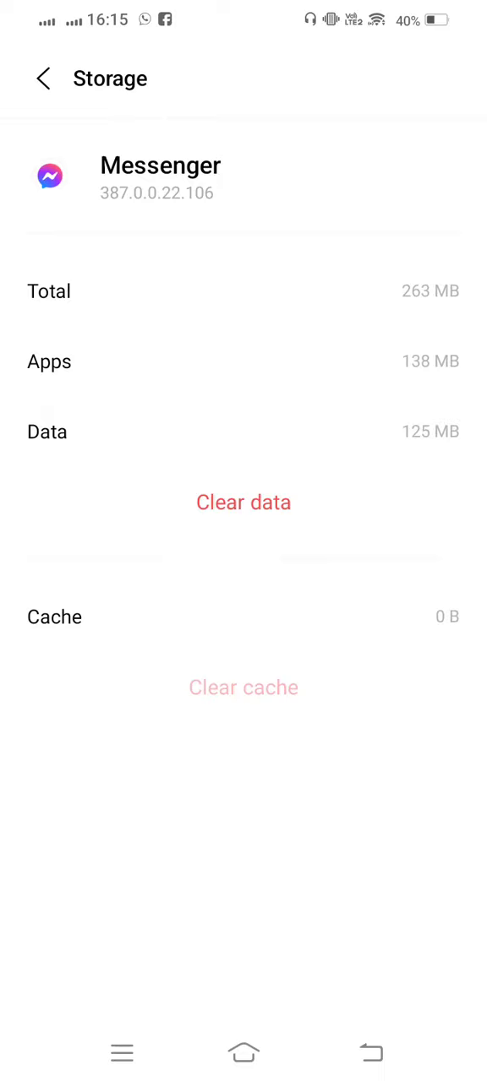
pyautogui.click(243, 502)
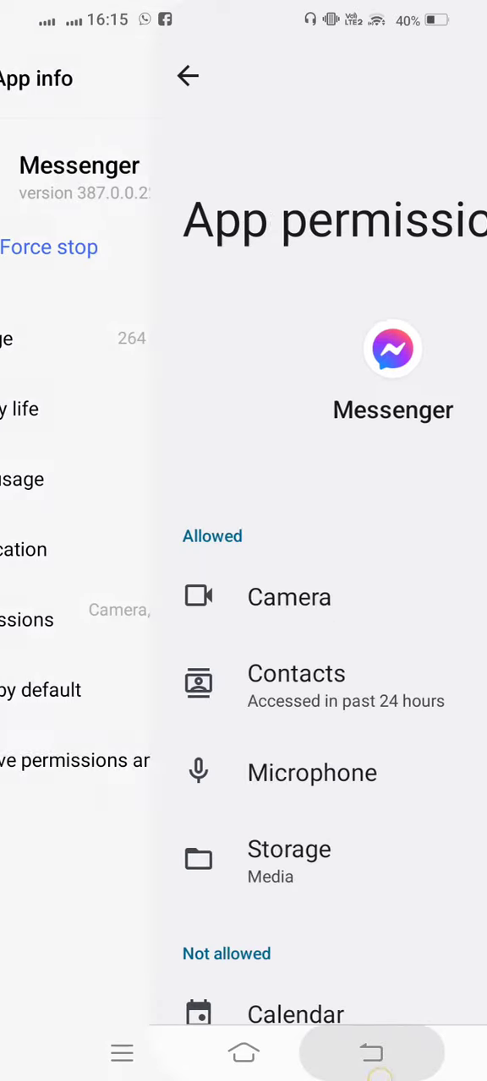
# Step: Back out of Messenger's App permissions and App info pages to leave Settings
pyautogui.click(188, 76)
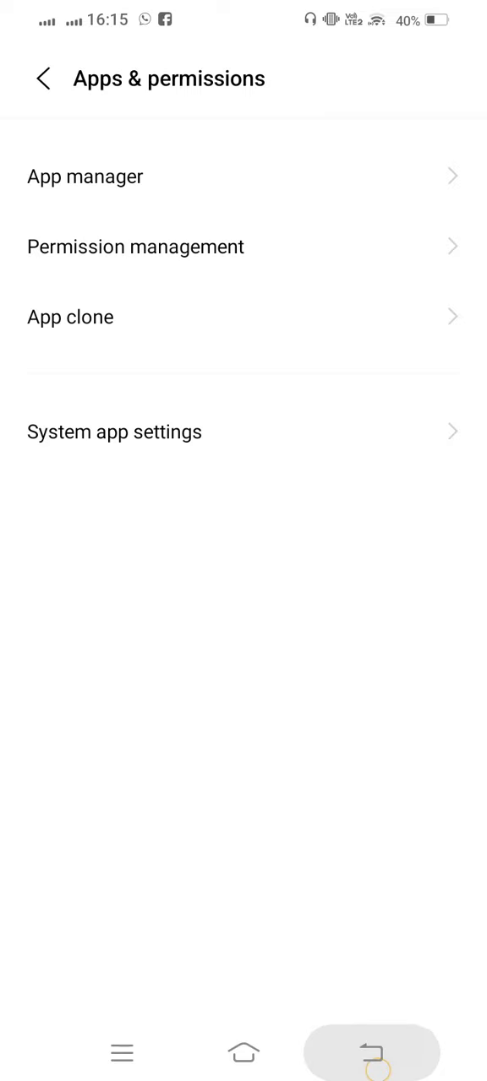
pyautogui.click(243, 1053)
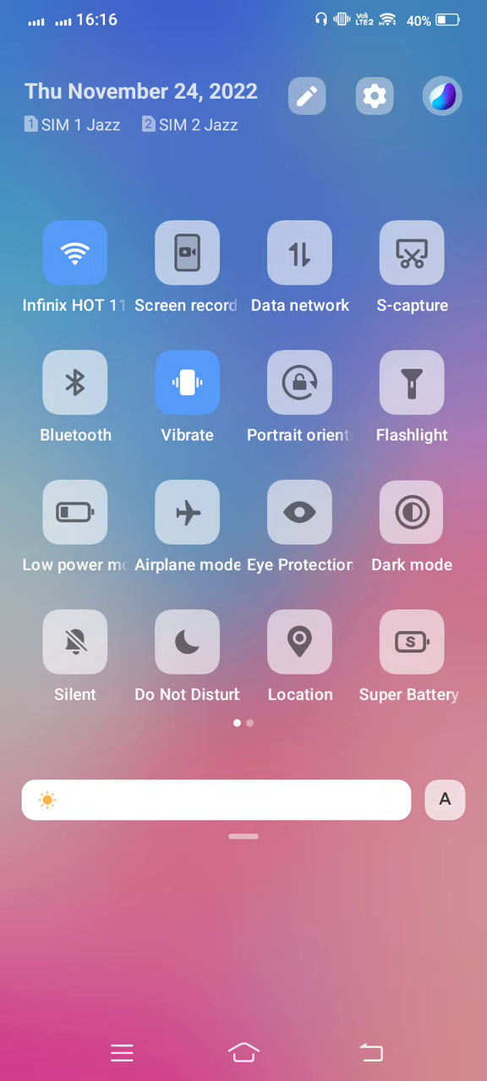
# Step: Switch the Airplane mode tile on and back off, then return to the Messenger home page
pyautogui.click(186, 514)
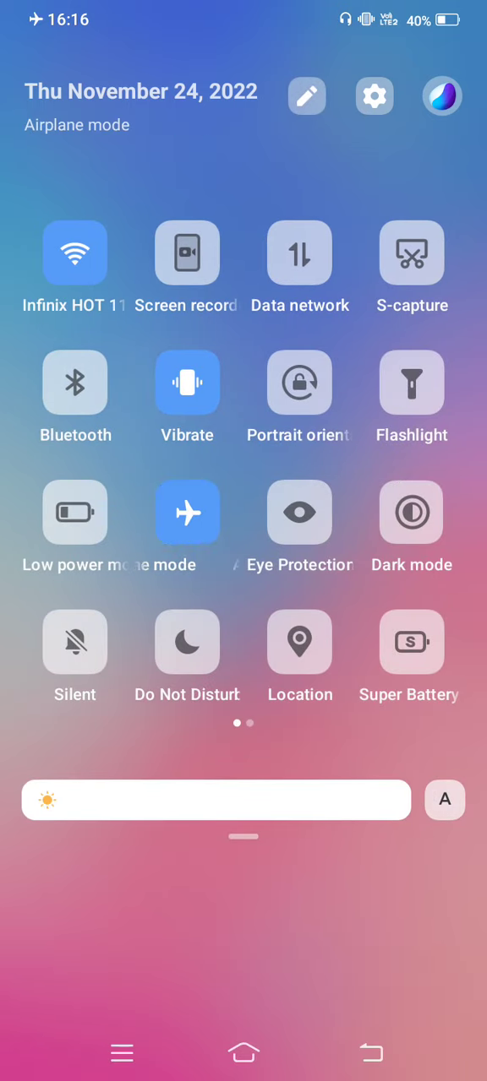
pyautogui.click(74, 254)
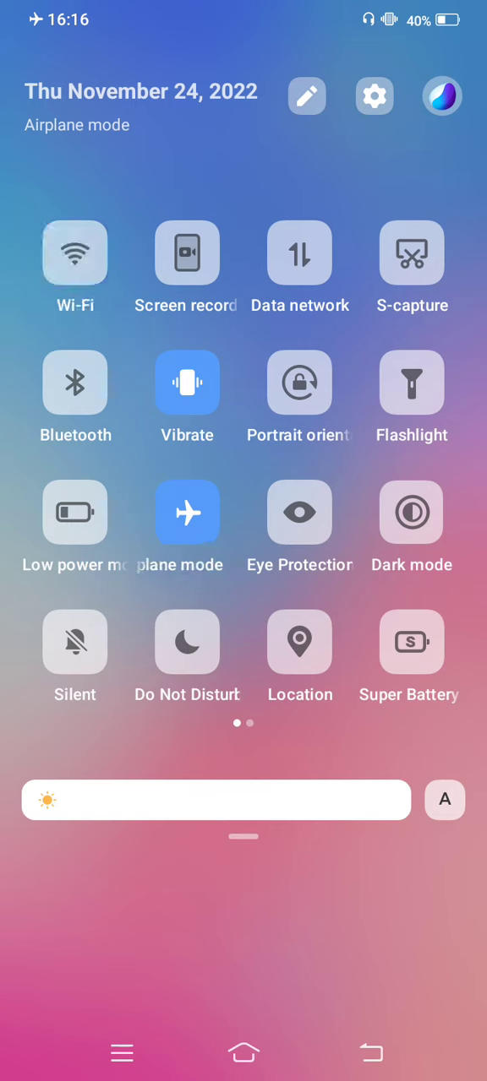
pyautogui.click(186, 512)
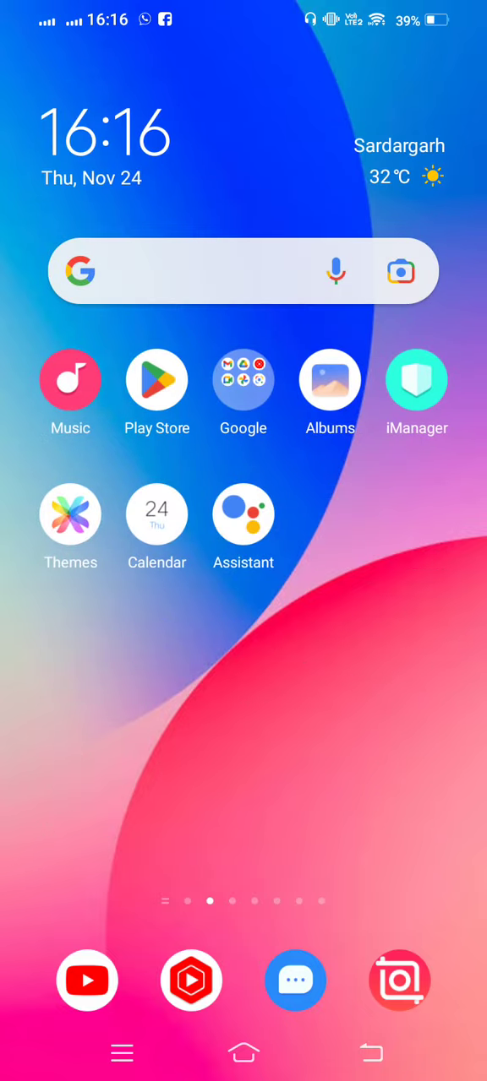
pyautogui.hscroll(-3)
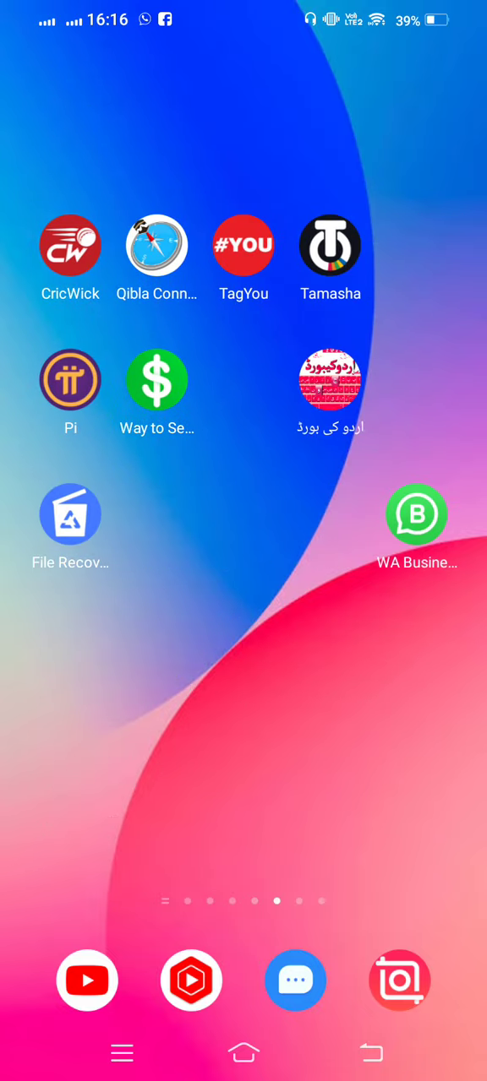
pyautogui.hscroll(-3)
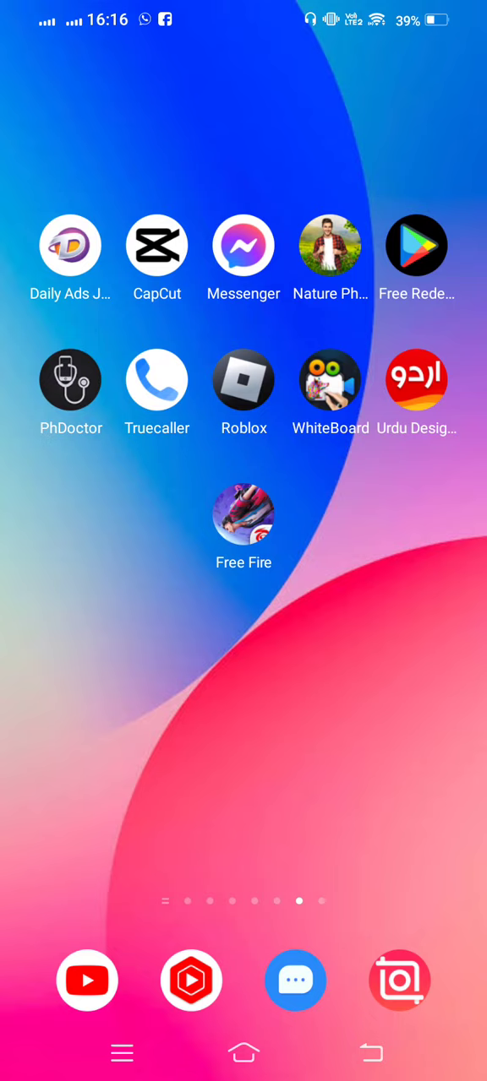